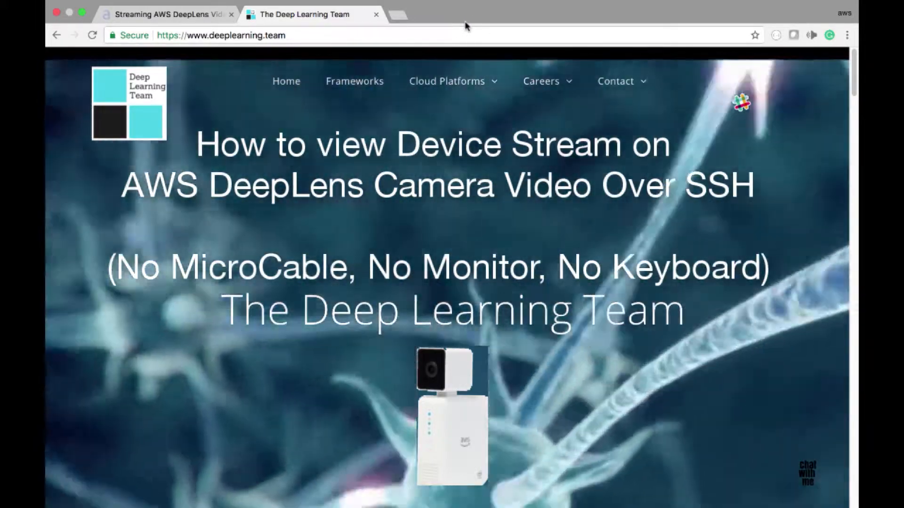
Step: Bring the alestic 'Streaming AWS DeepLens Video Over SSH' article to the front in Chrome
click(164, 14)
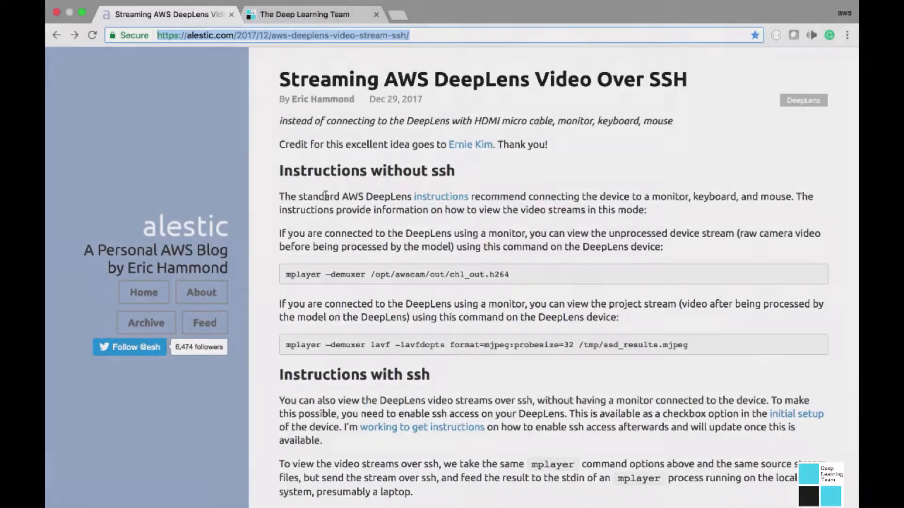
mouse_move(519, 190)
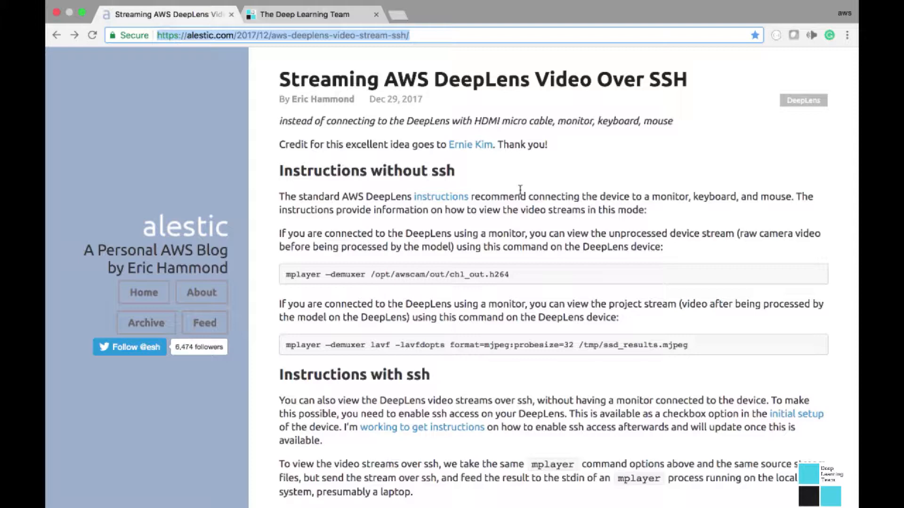
mouse_move(469, 145)
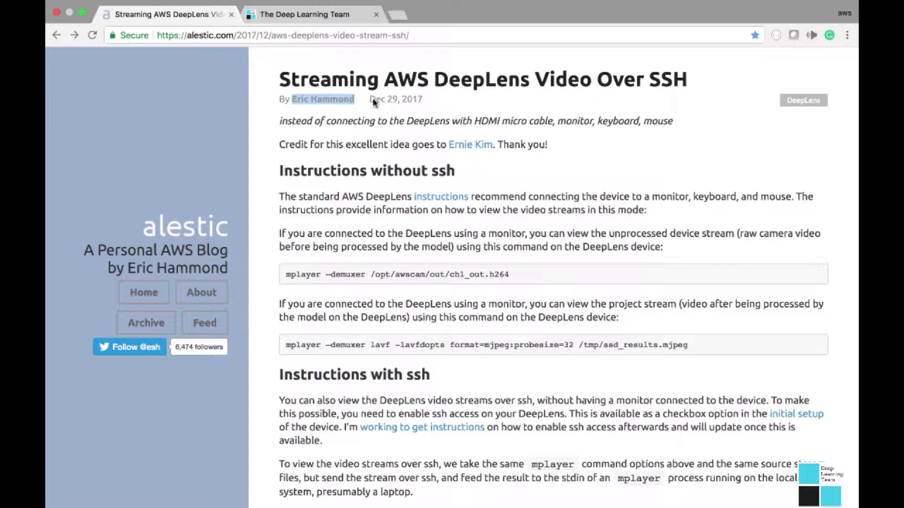
mouse_move(355, 65)
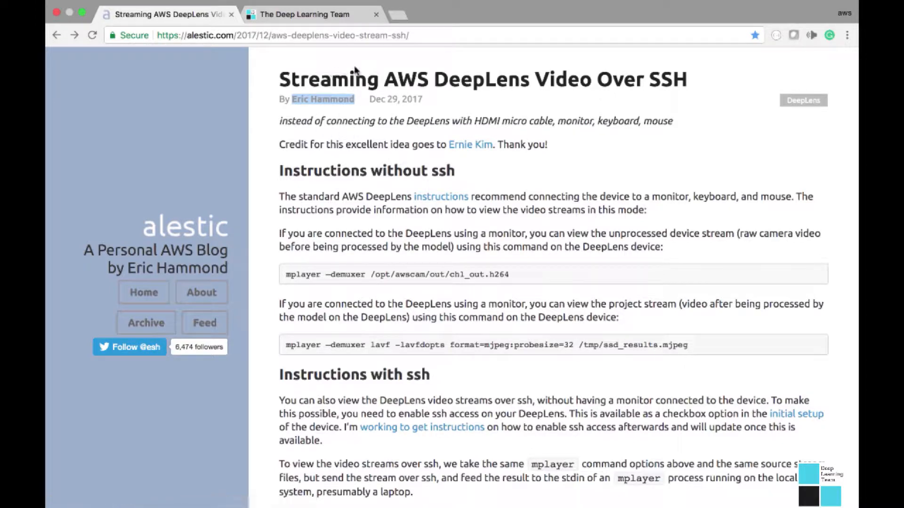
mouse_move(351, 86)
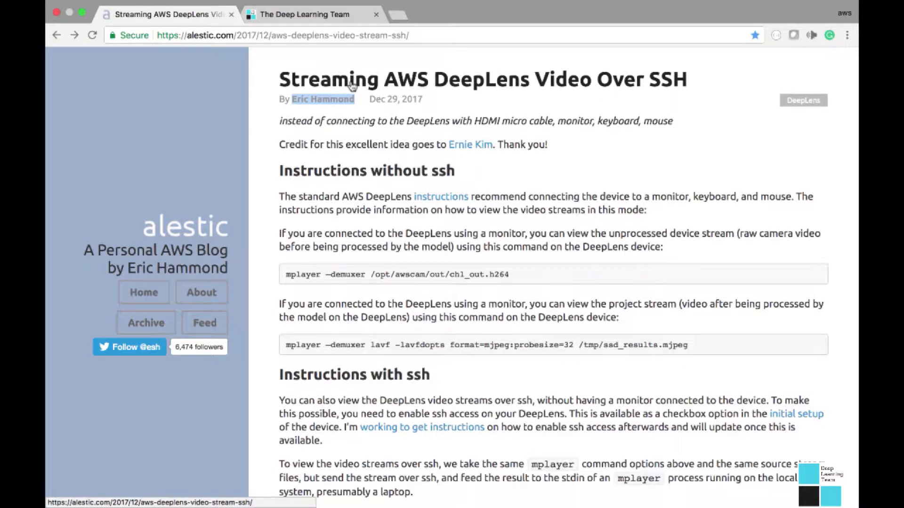
mouse_move(469, 164)
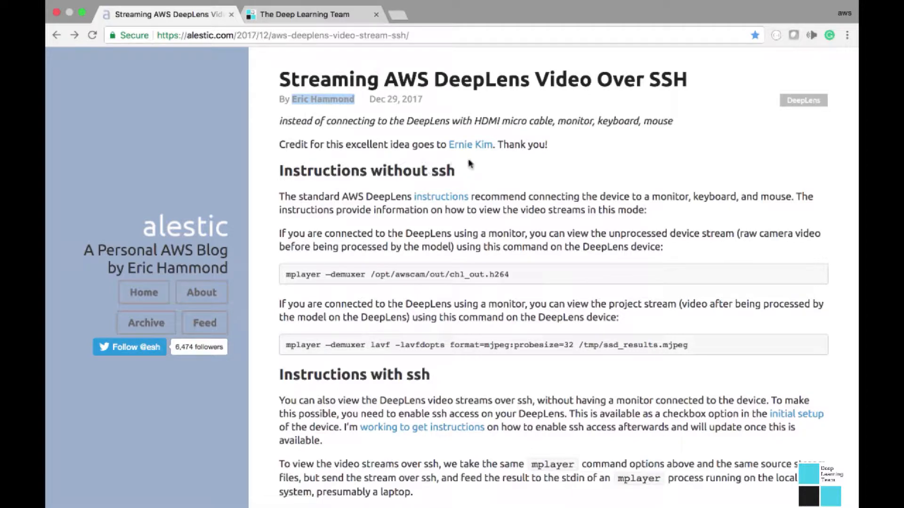
mouse_move(467, 174)
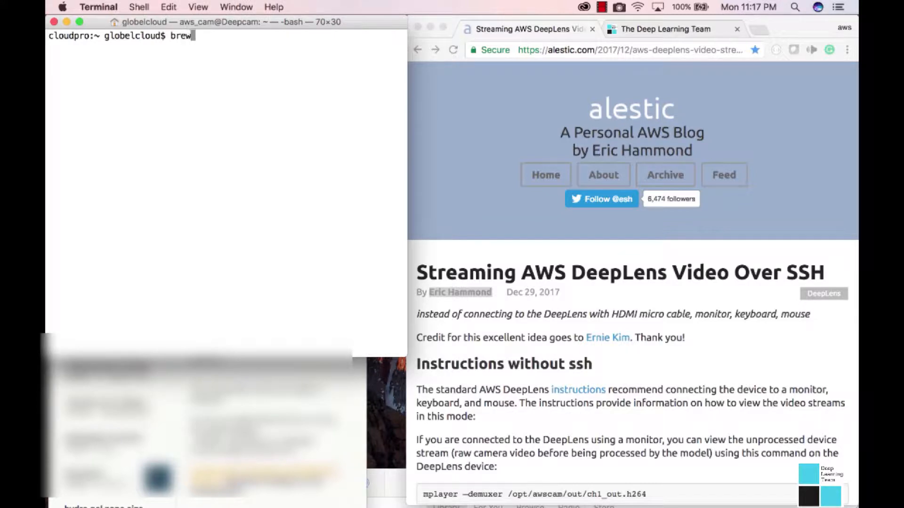
Step: Run 'brew install mplayer', which reports mplayer-1.3.0 already installed, then clear the prompt
text(install m)
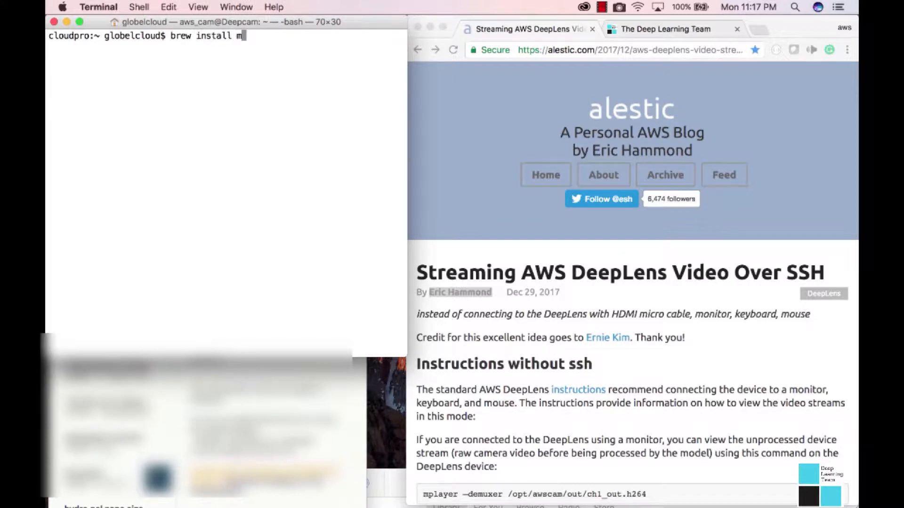
text(player)
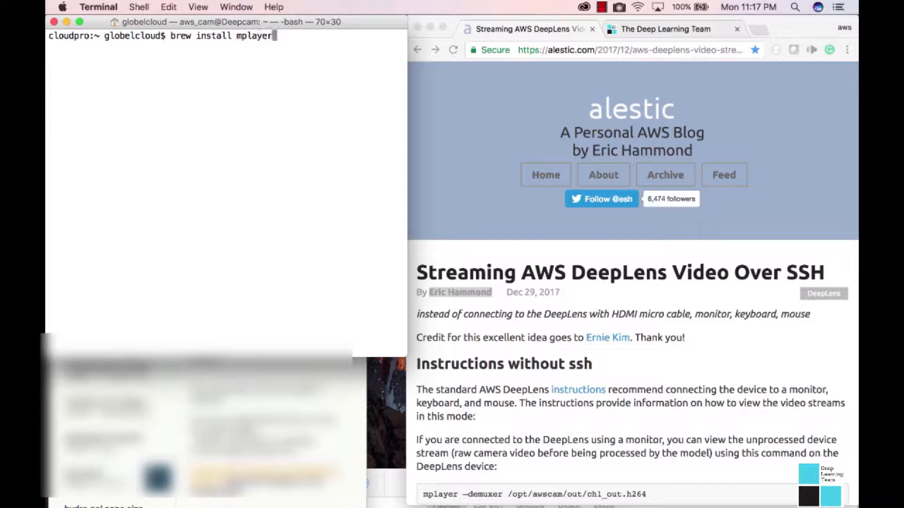
key(Return)
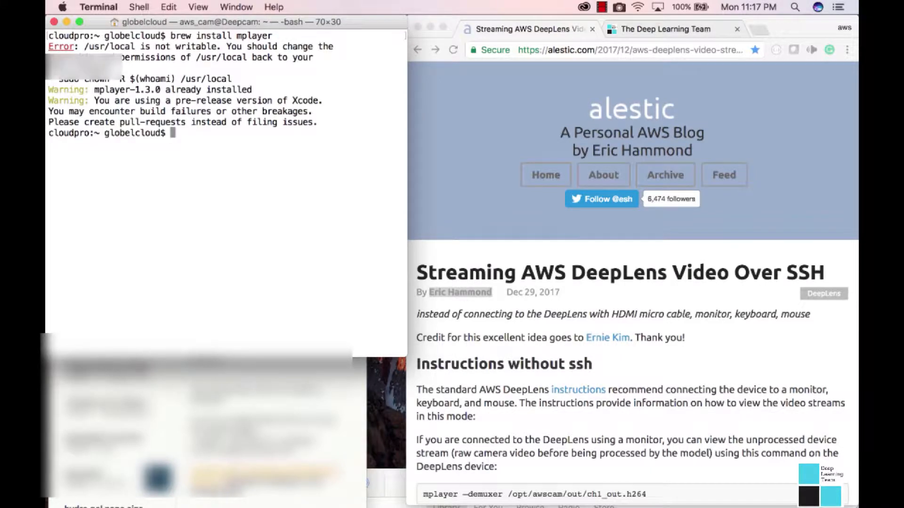
text(c)
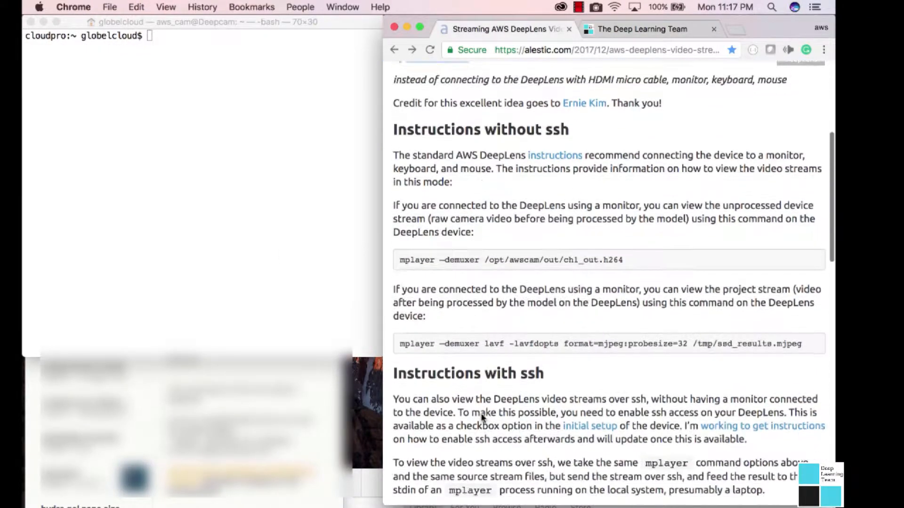
Step: Scroll to the article's 'Instructions with ssh' section showing the mplayer pipe commands
scroll(down, 3)
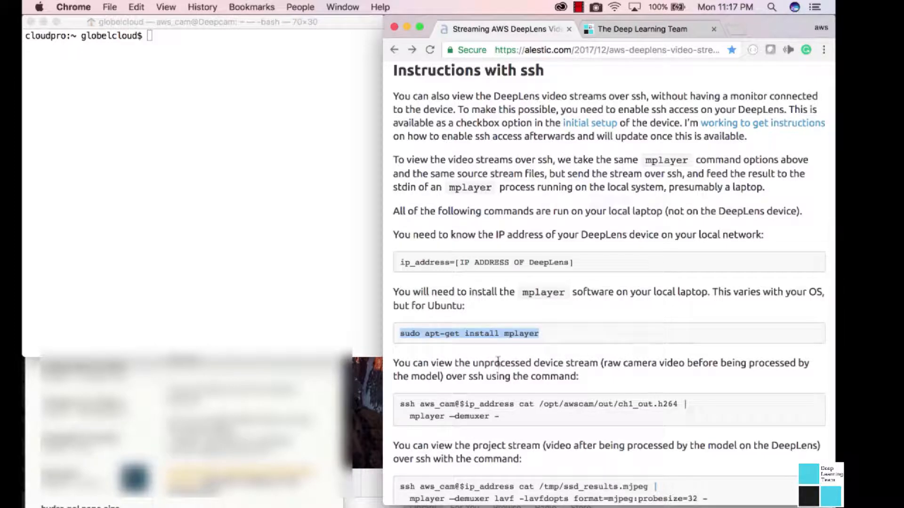
scroll(down, 3)
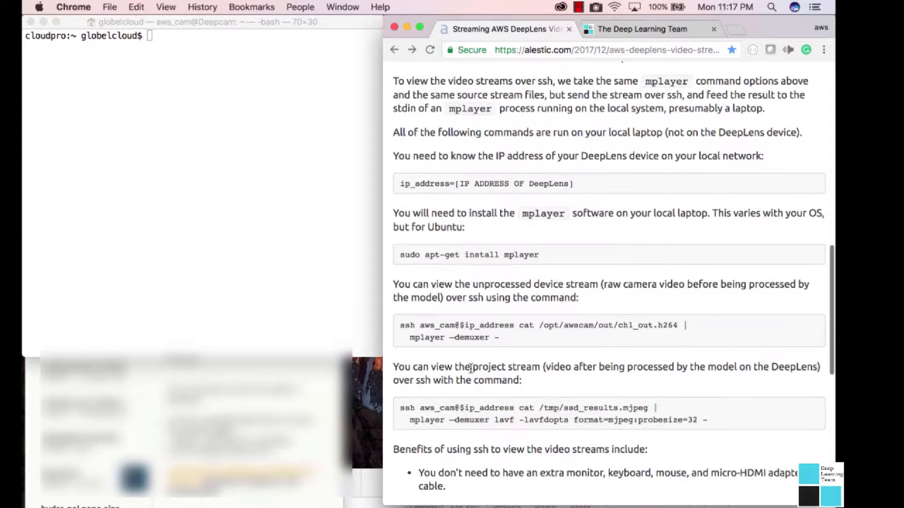
scroll(down, 3)
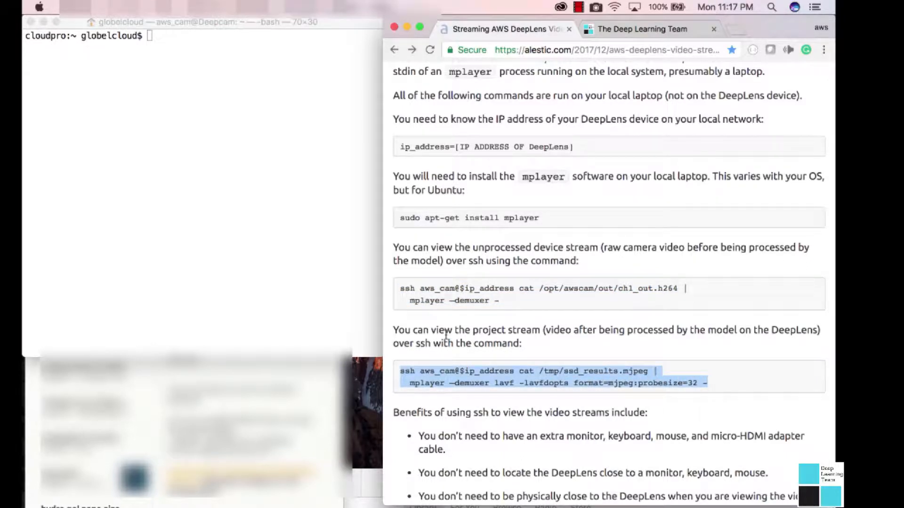
click(504, 304)
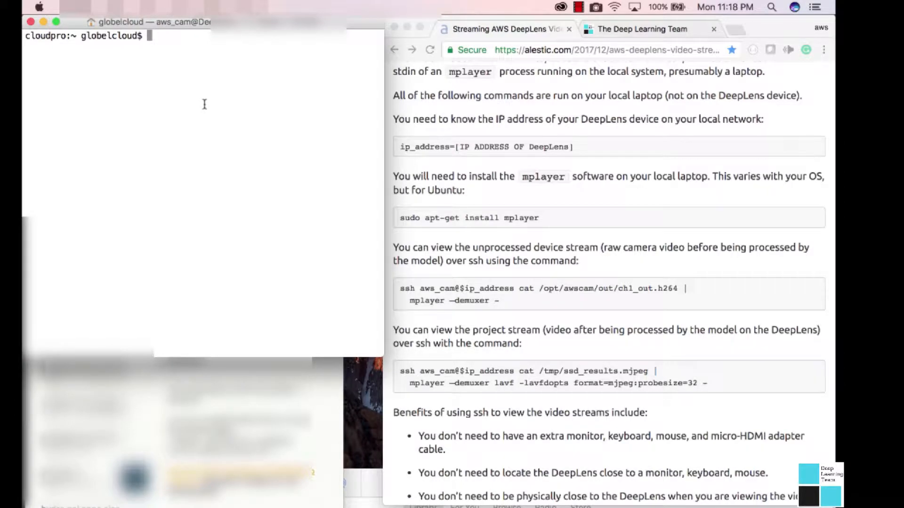
Step: Run 'ssh aws_cam@$ip_address cat /opt/awscam/out/ch1_out.h264 | mplayer -demuxer -' to stream the raw feed
text(ssh aws_cam@$ip_address cat /opt/awscam/out/ch1_out.h264 |mplayer -demuxer -)
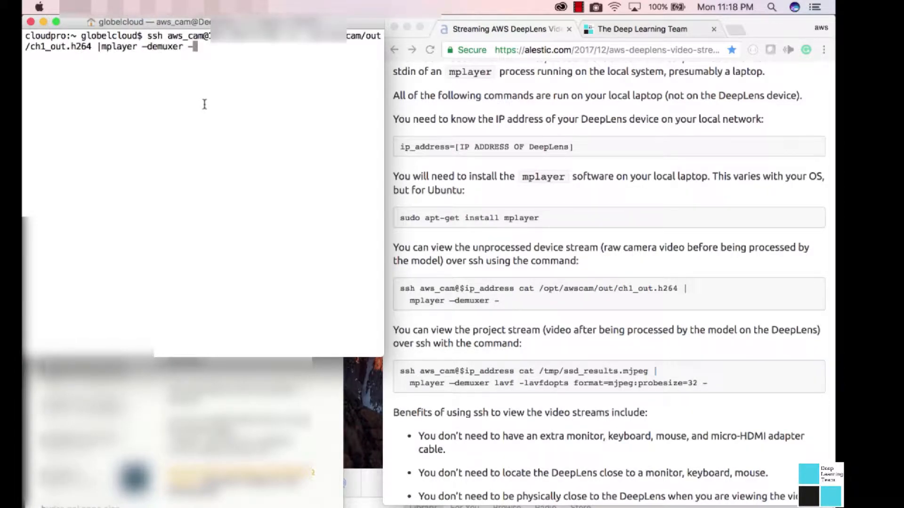
key(Return)
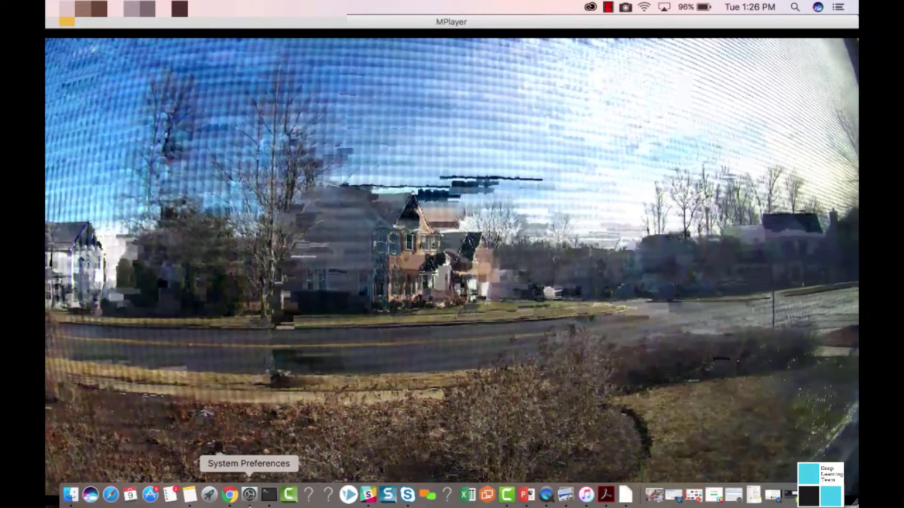
mouse_move(268, 494)
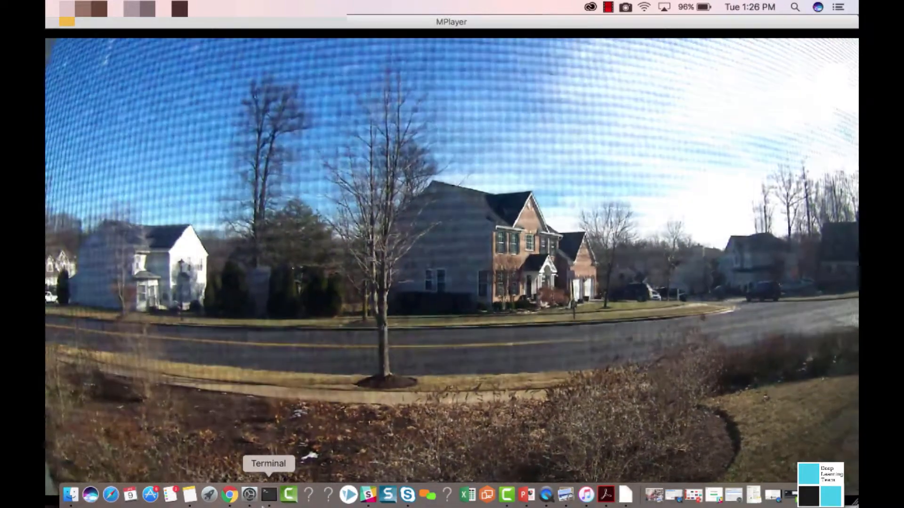